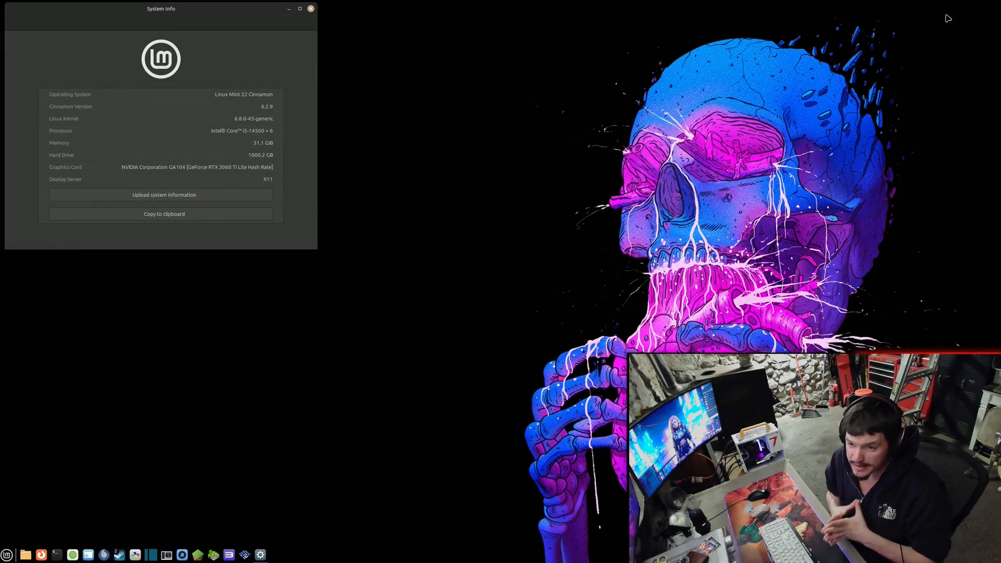
pyautogui.moveTo(948, 75)
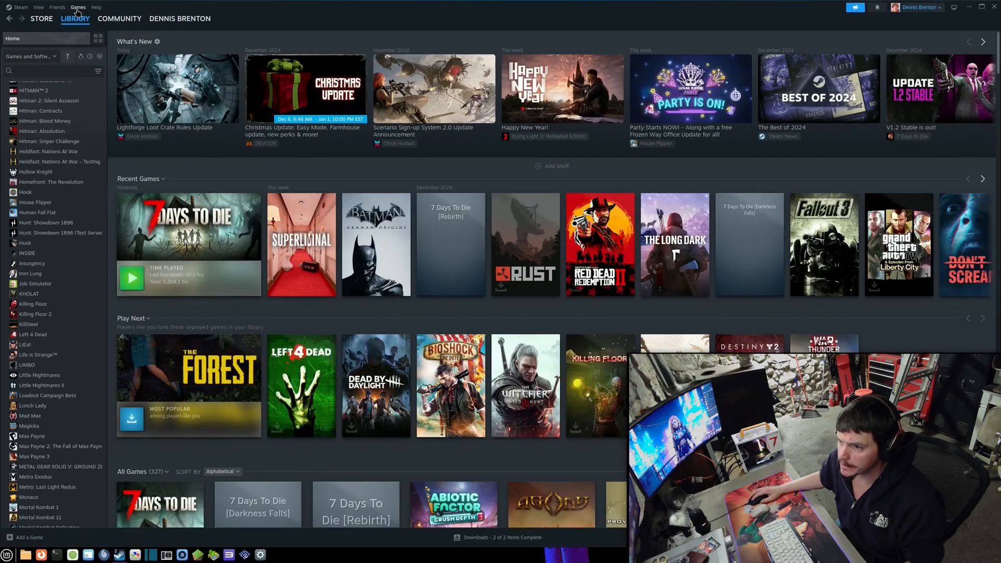
# Start adding a non-Steam game and browse for its program file on disk.
pyautogui.click(79, 8)
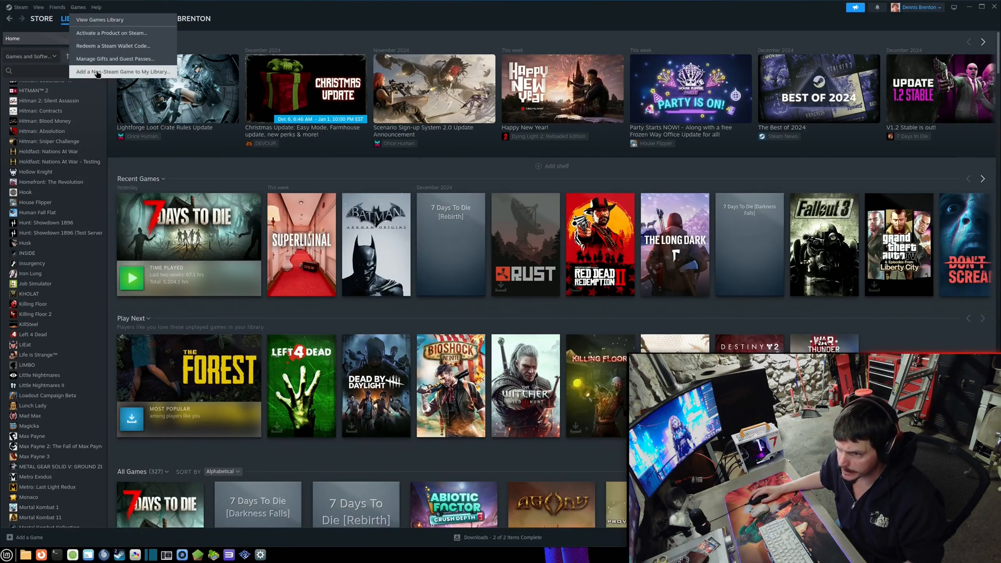
pyautogui.click(123, 72)
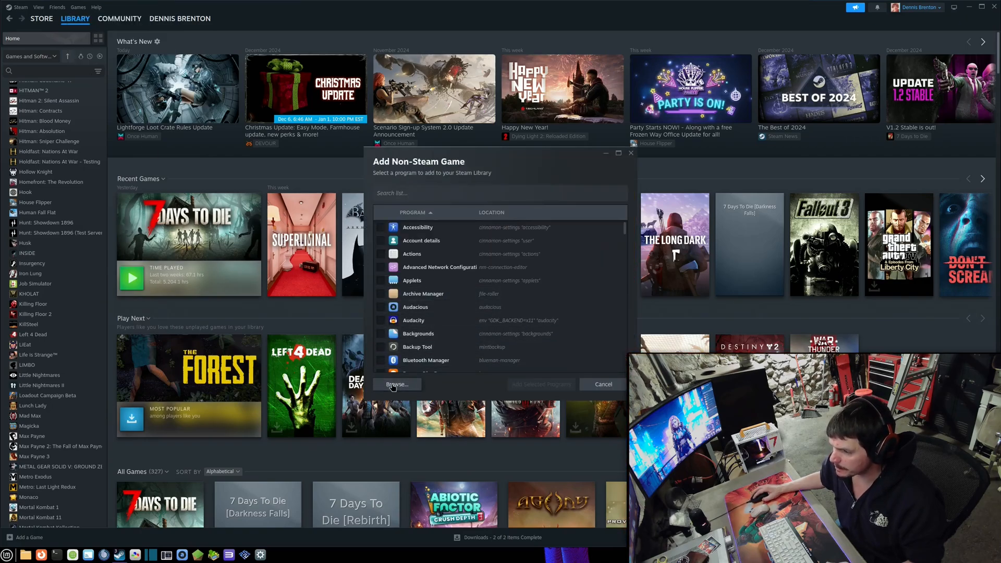
pyautogui.click(396, 383)
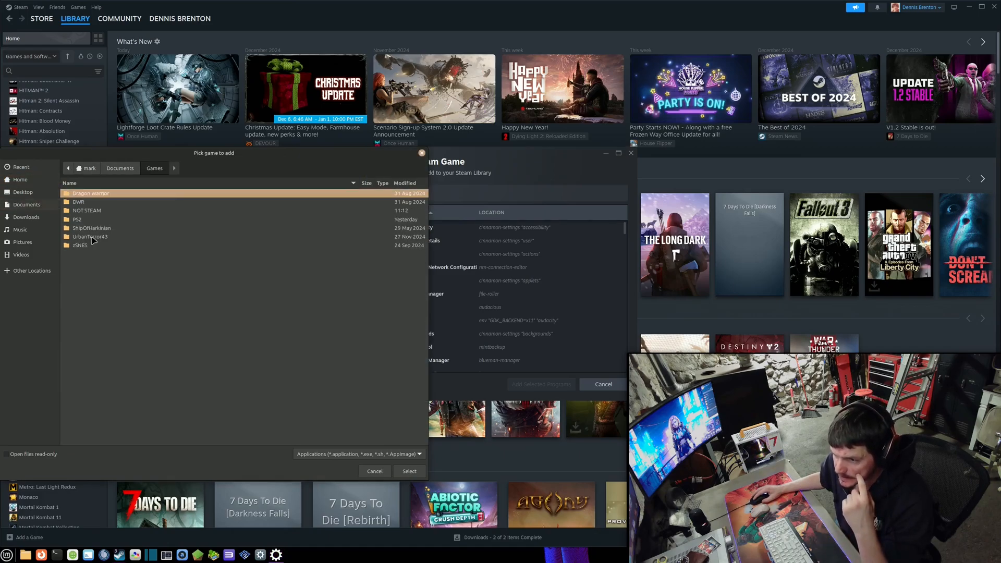
# Navigate into NOT STEAM/JFK Reloaded and choose JFK Reloaded.exe.
pyautogui.click(87, 210)
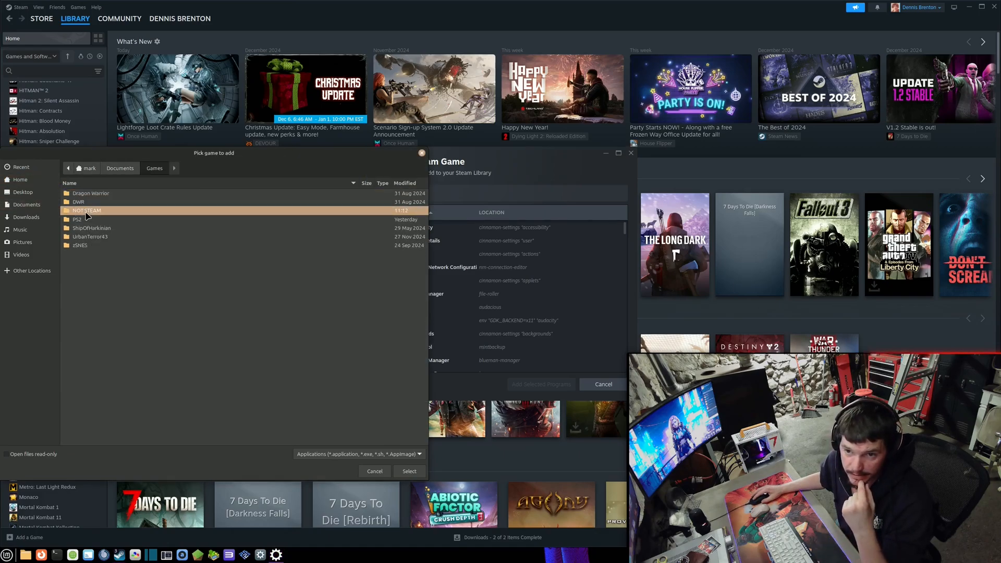
pyautogui.doubleClick(87, 210)
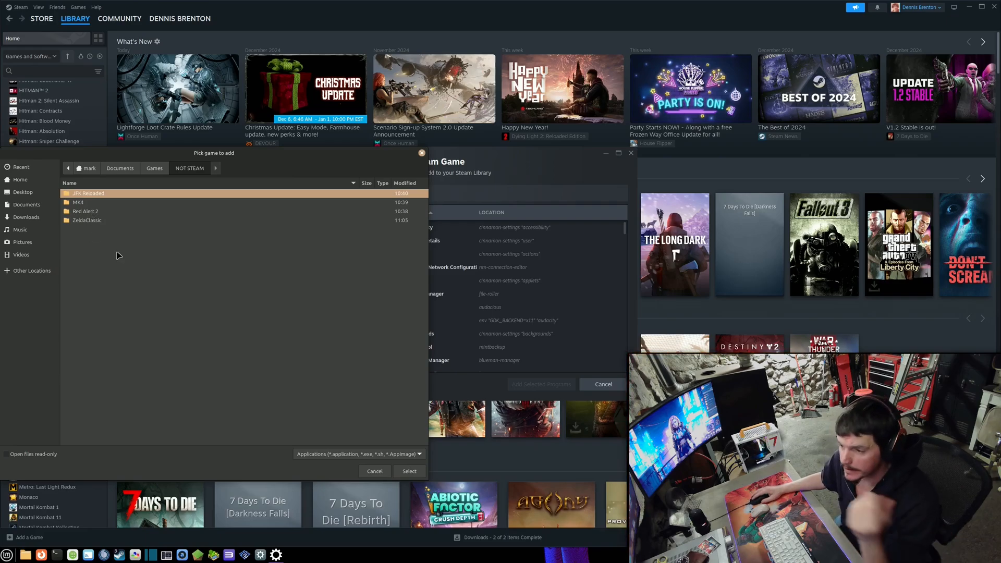
pyautogui.doubleClick(90, 193)
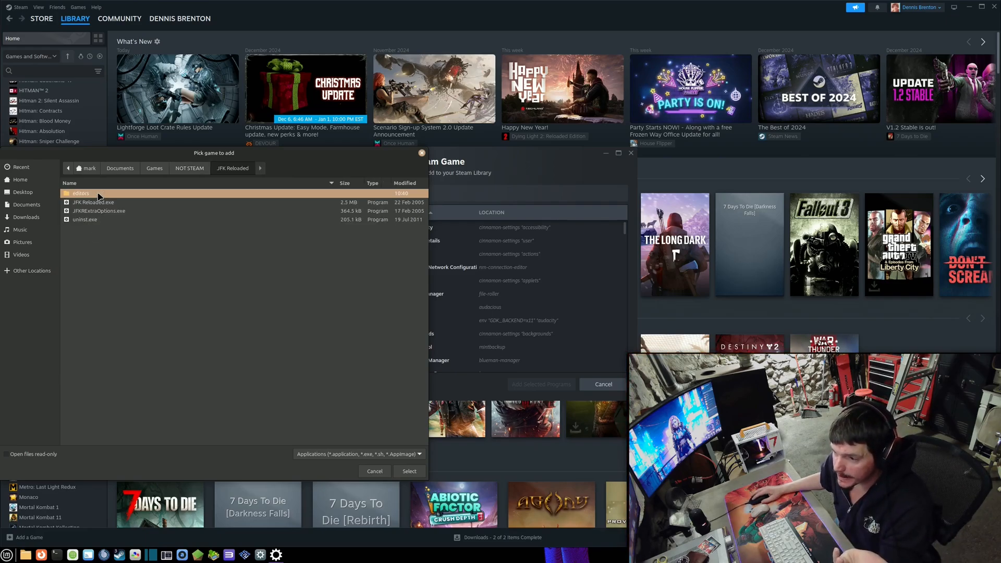
pyautogui.click(94, 202)
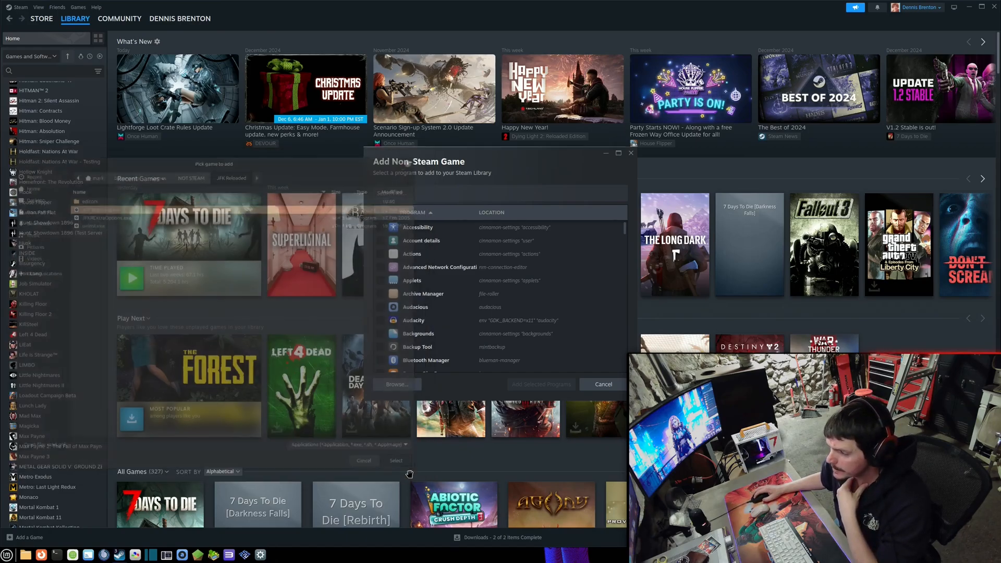
# Add JFK Reloaded.exe to the library and force Proton Experimental compatibility for it.
pyautogui.click(601, 384)
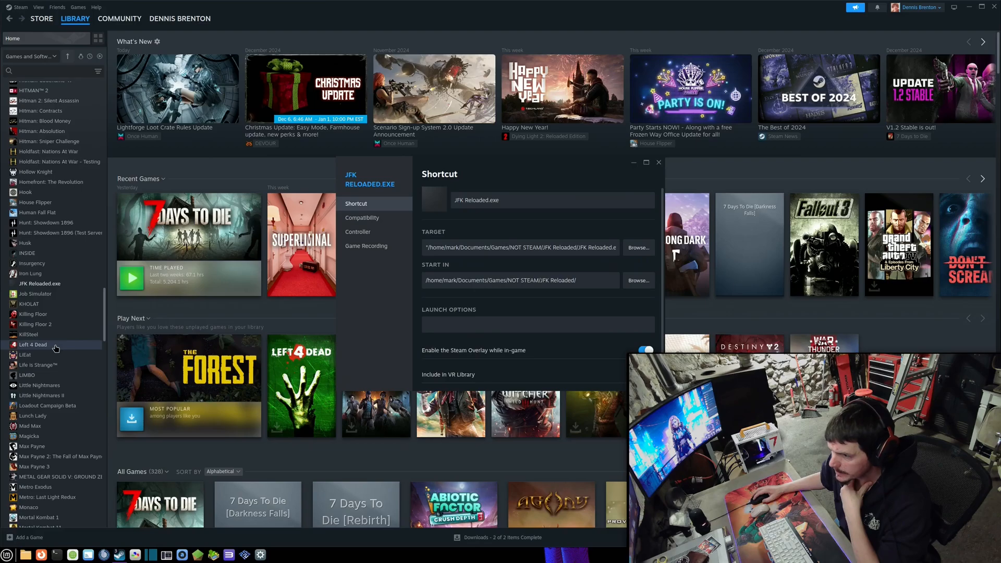
pyautogui.click(361, 217)
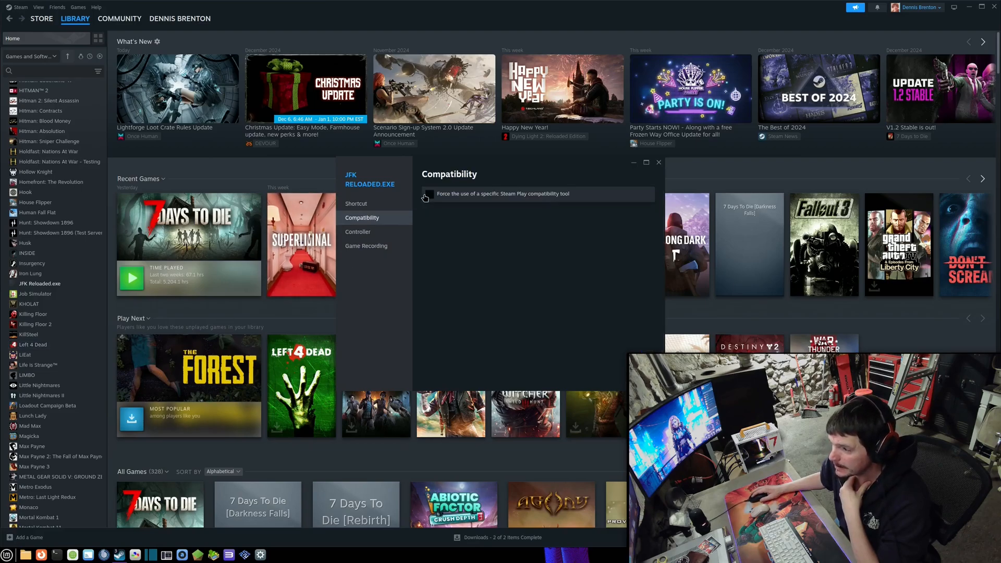
pyautogui.click(425, 193)
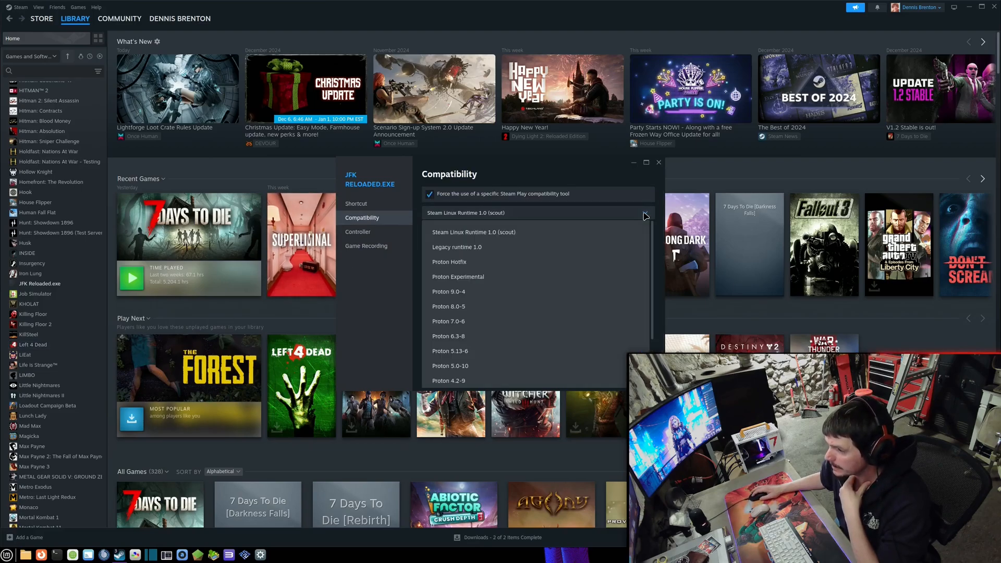
pyautogui.click(457, 277)
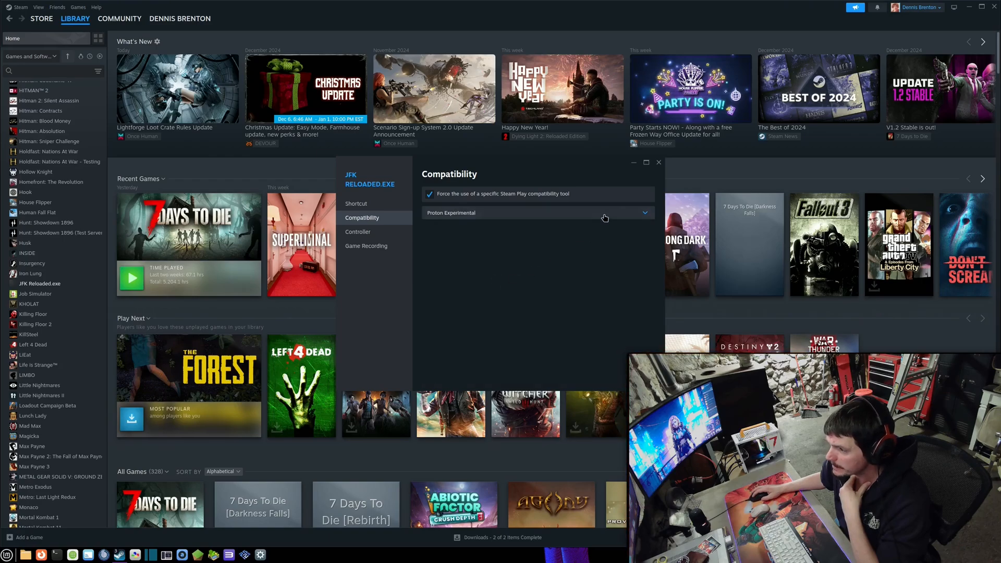
# Rename the JFK Reloaded.exe shortcut to 'JFK Reloaded' via its properties.
pyautogui.rightClick(39, 284)
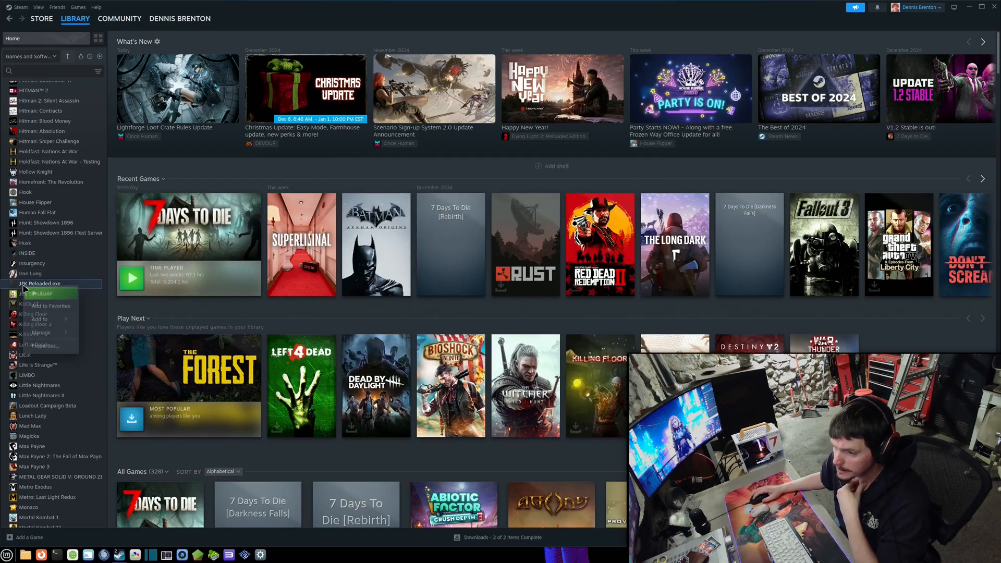
pyautogui.click(44, 345)
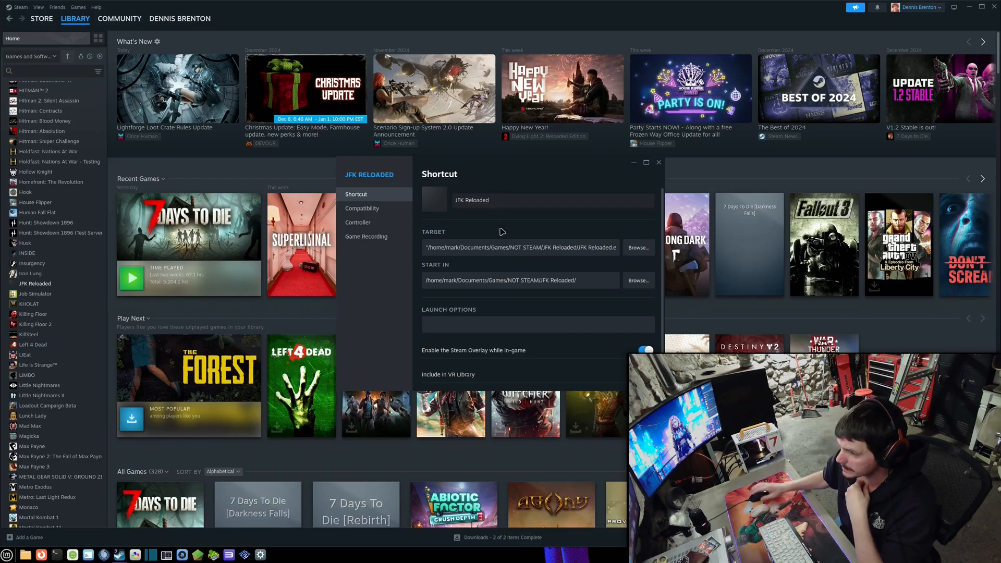
pyautogui.click(658, 162)
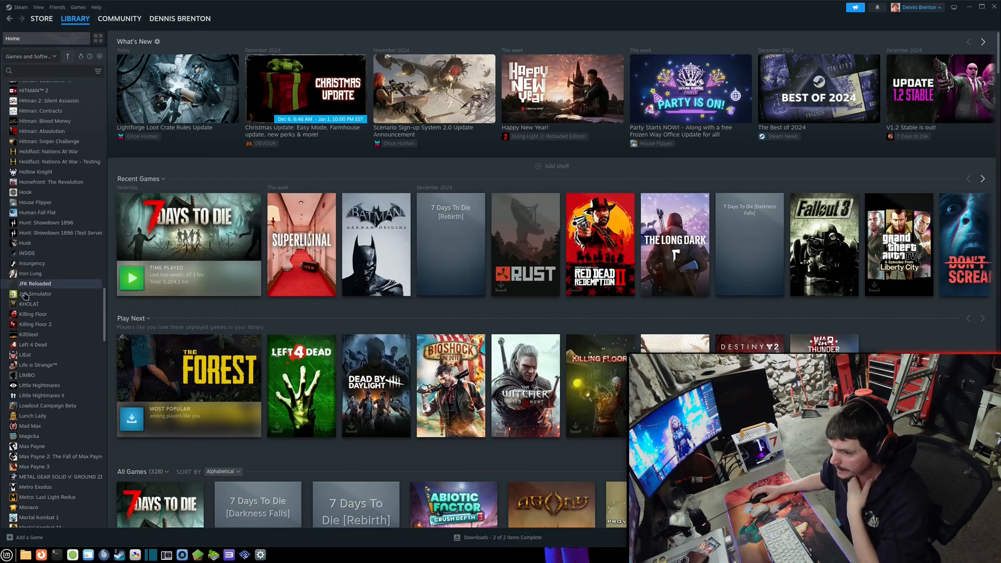
# Set the SpongeBob JPG as JFK Reloaded's page background and launch the game.
pyautogui.click(34, 284)
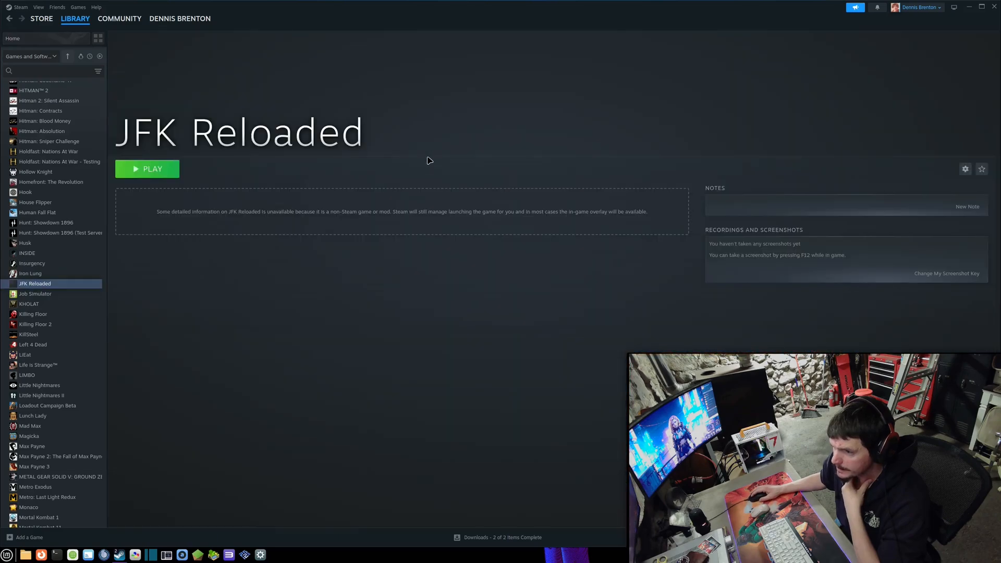
pyautogui.moveTo(431, 200)
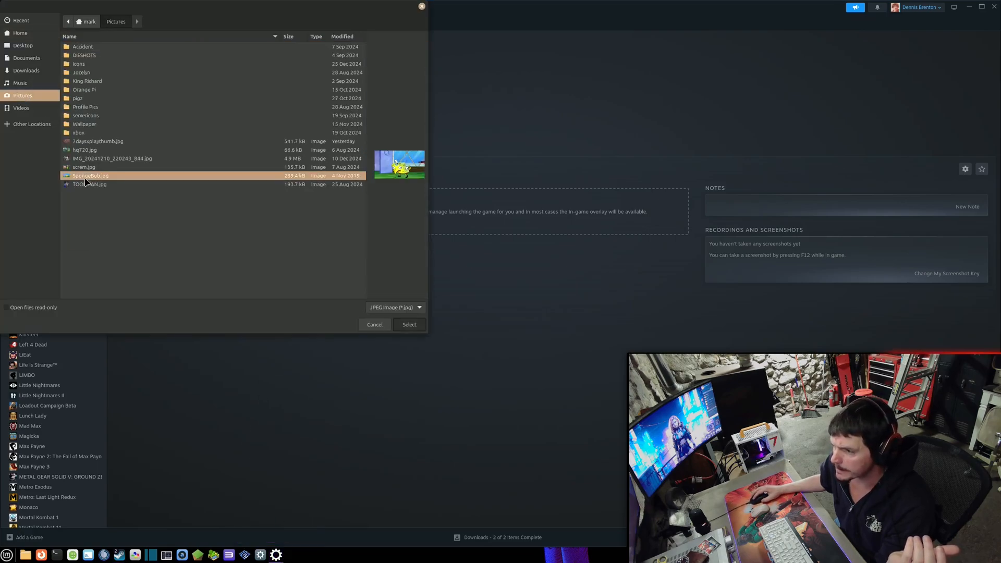
pyautogui.click(408, 325)
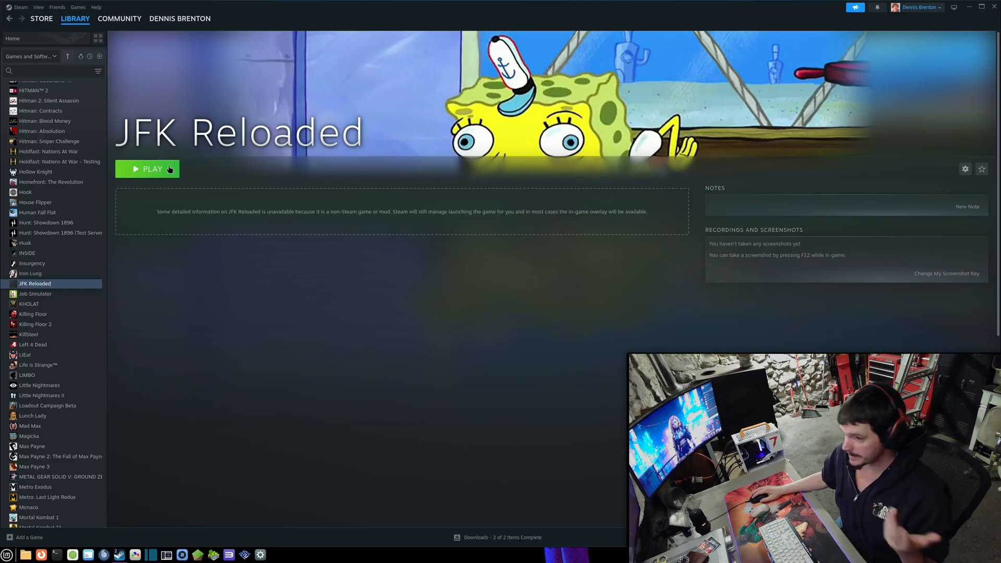
pyautogui.click(147, 169)
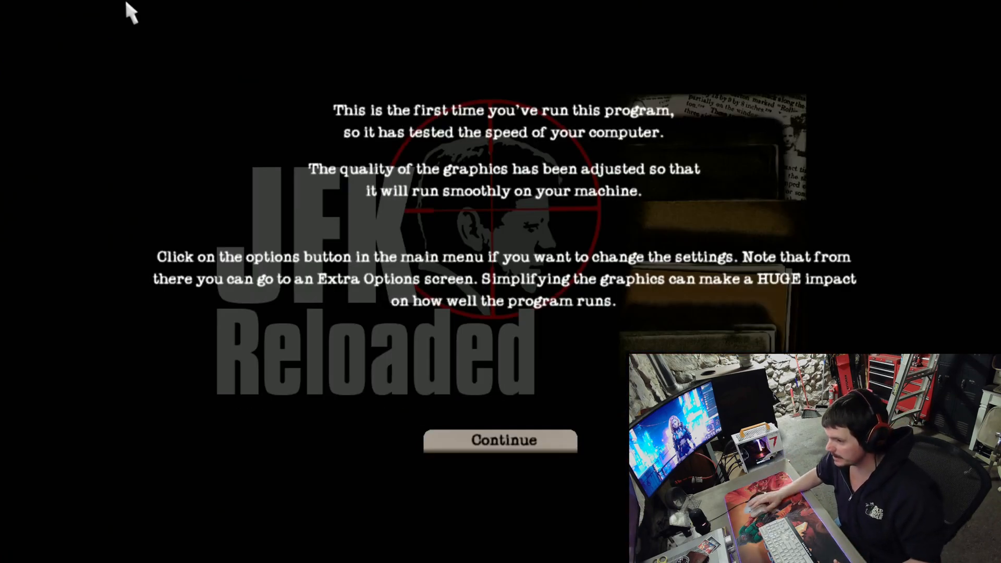
# Continue past the first-run graphics notice and the help screen.
pyautogui.click(499, 440)
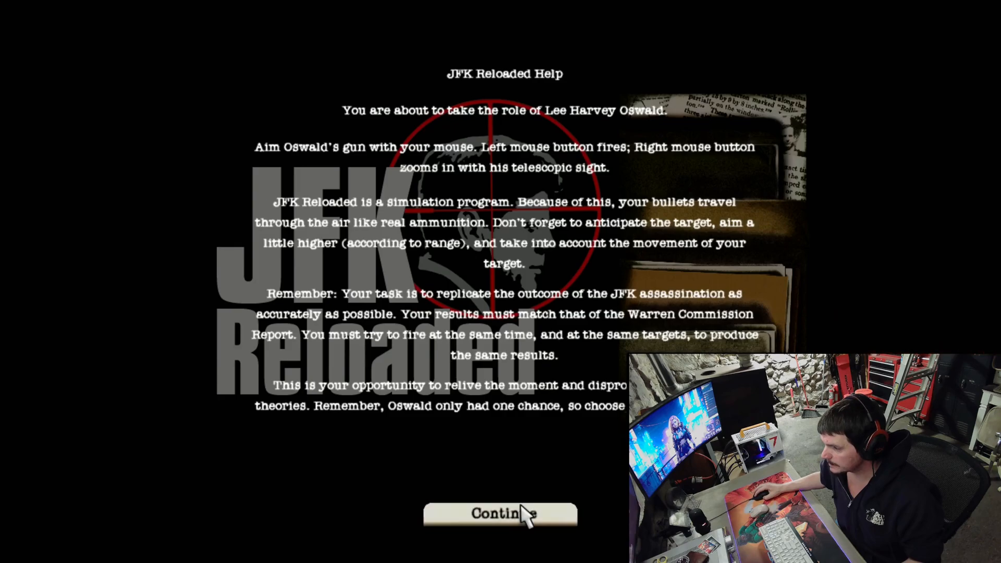
pyautogui.click(500, 514)
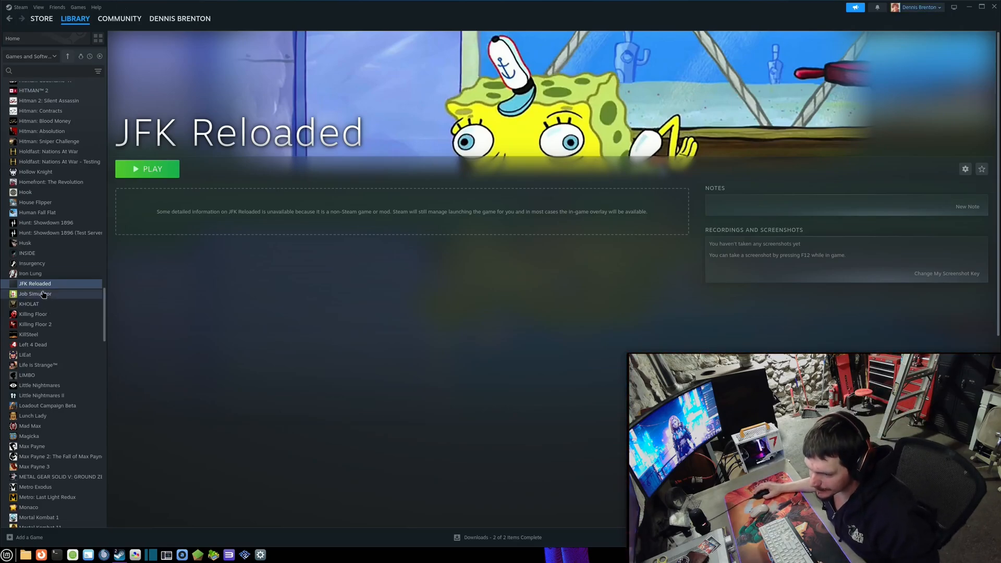
# Remove JFK Reloaded from the Steam library.
pyautogui.rightClick(35, 283)
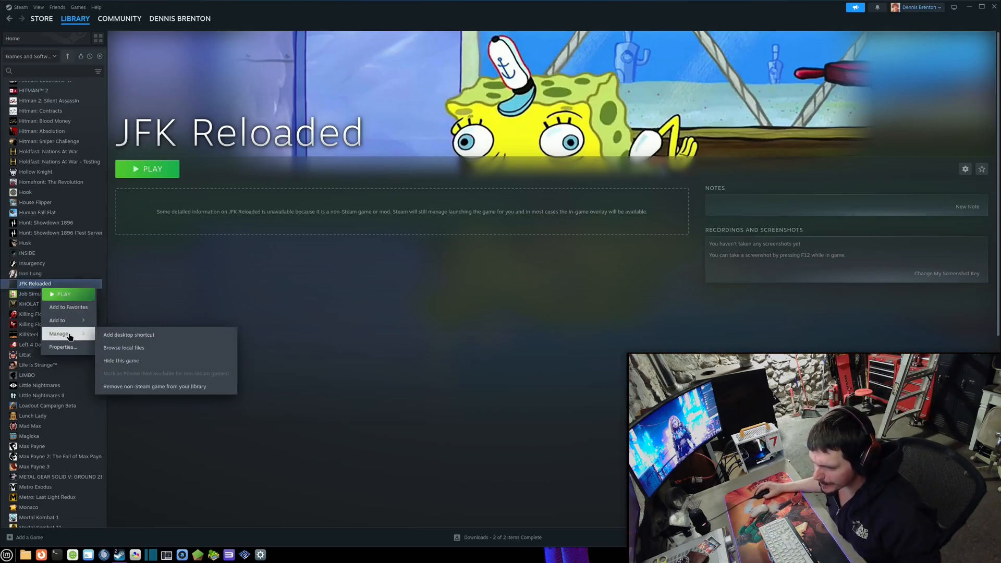
pyautogui.click(13, 39)
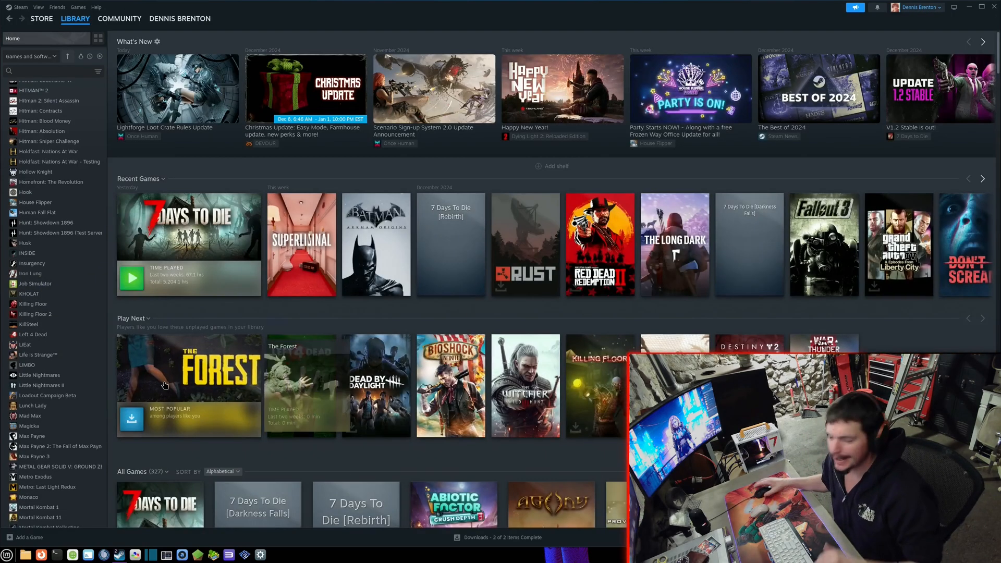